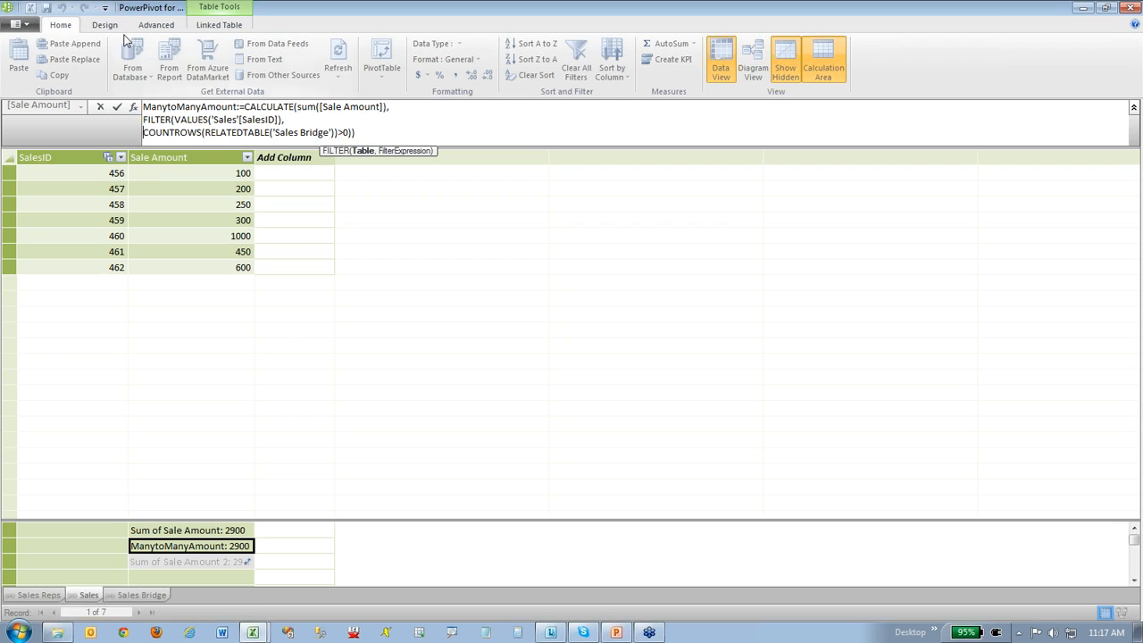
{"action": "mouse_move", "coordinate": [352, 303]}
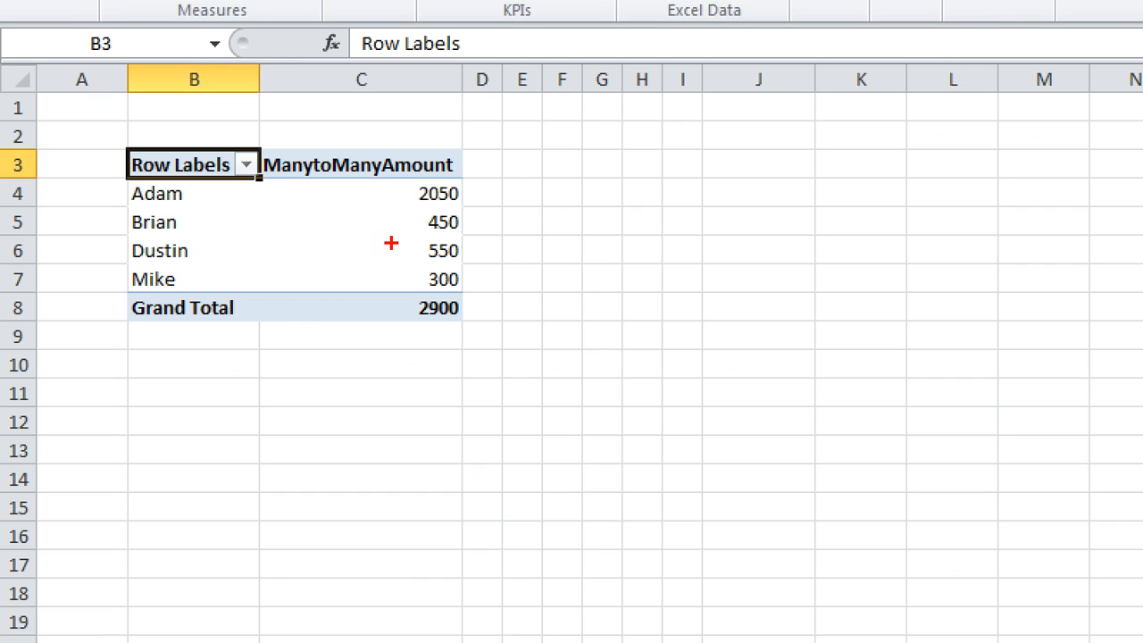
{"action": "mouse_move", "coordinate": [517, 315]}
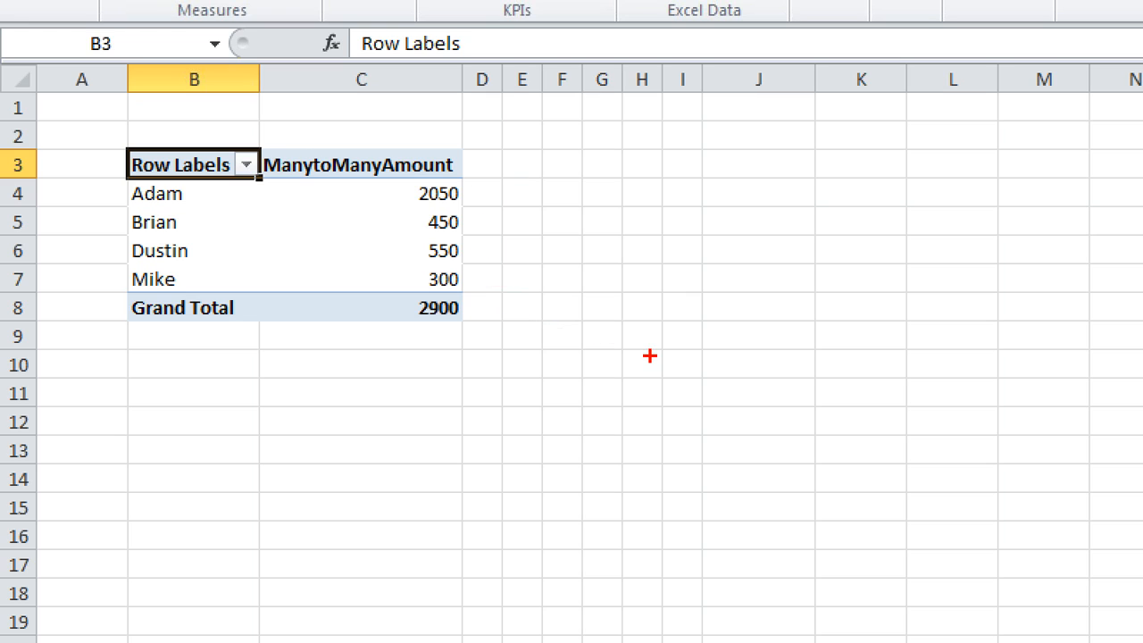
{"action": "mouse_move", "coordinate": [499, 208]}
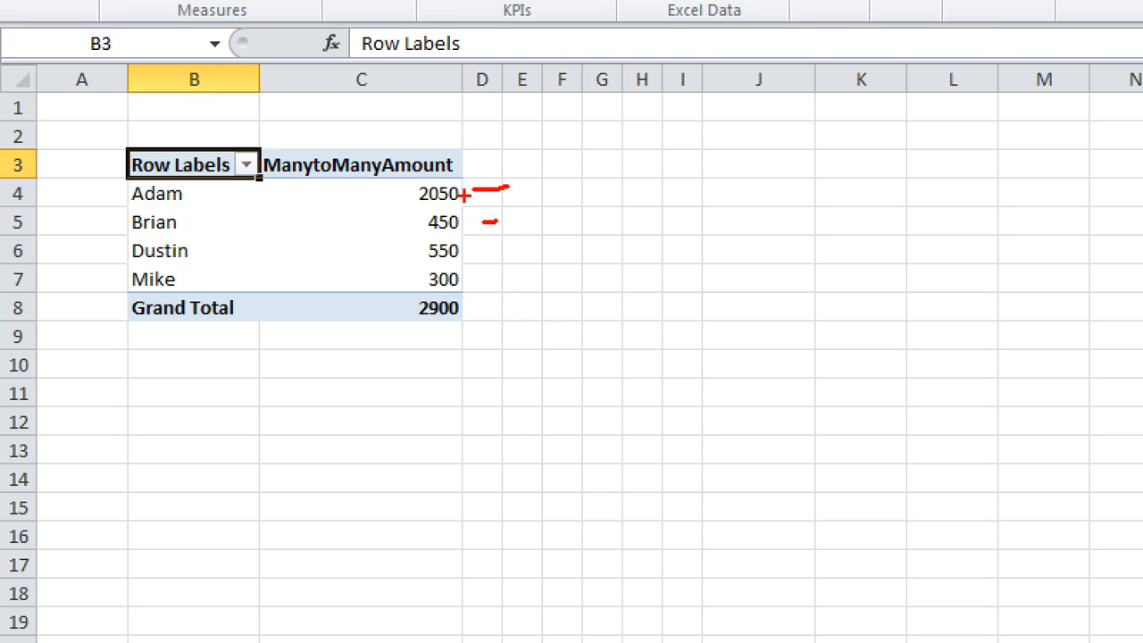
{"action": "mouse_move", "coordinate": [506, 258]}
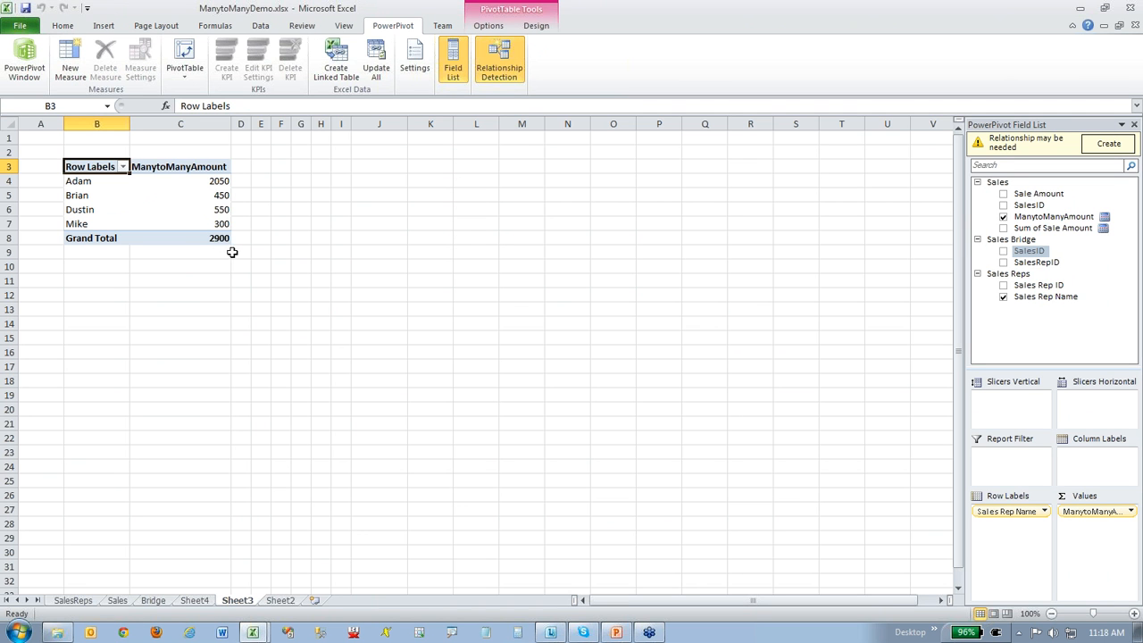
Step: Review ManytoManyAmount per sales rep, noting the 2900 grand total
{"action": "left_click_drag", "start_coordinate": [181, 181], "coordinate": [180, 223]}
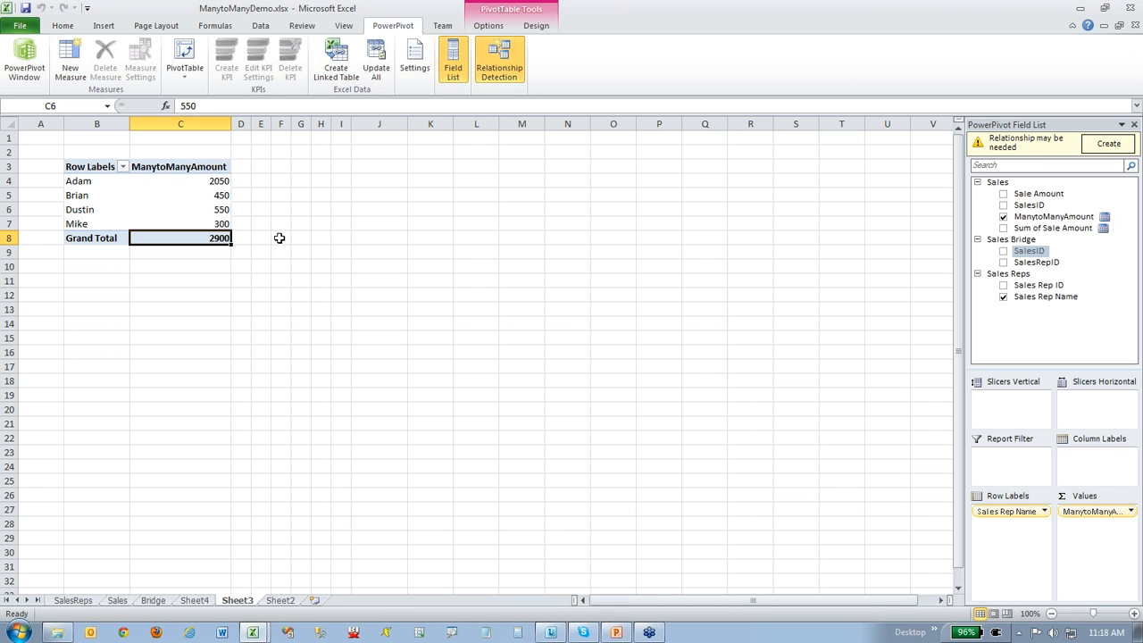
{"action": "left_click", "coordinate": [180, 238]}
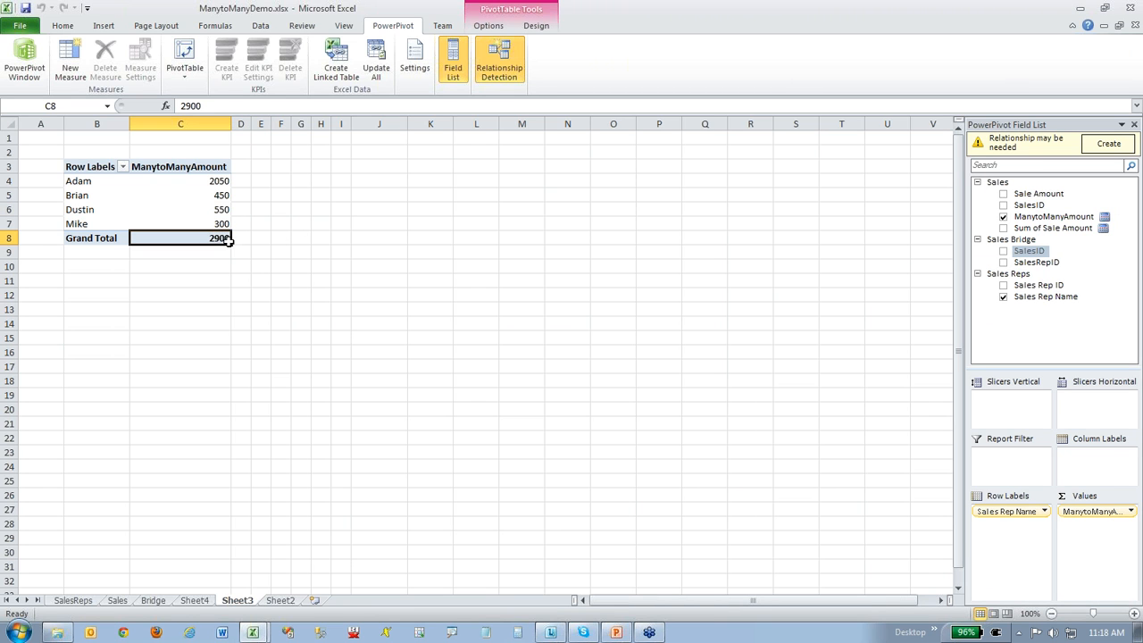
{"action": "mouse_move", "coordinate": [1069, 323]}
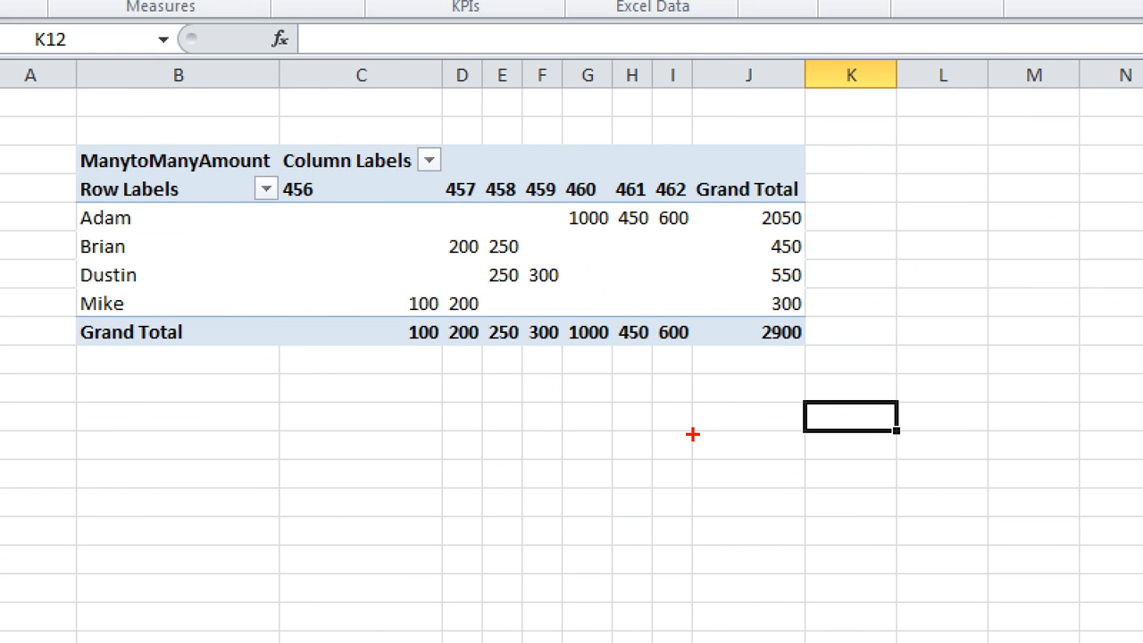
{"action": "mouse_move", "coordinate": [408, 306]}
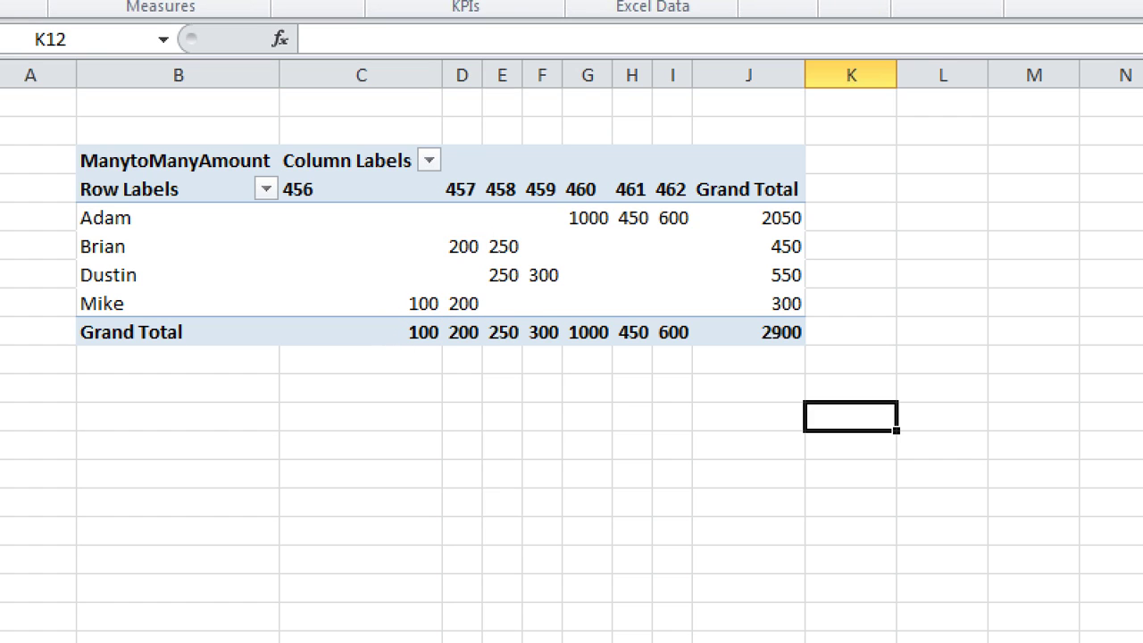
Step: Add SalesID as column labels and check Dustin's 550 total across sales 456–462
{"action": "left_click_drag", "start_coordinate": [393, 314], "coordinate": [709, 346]}
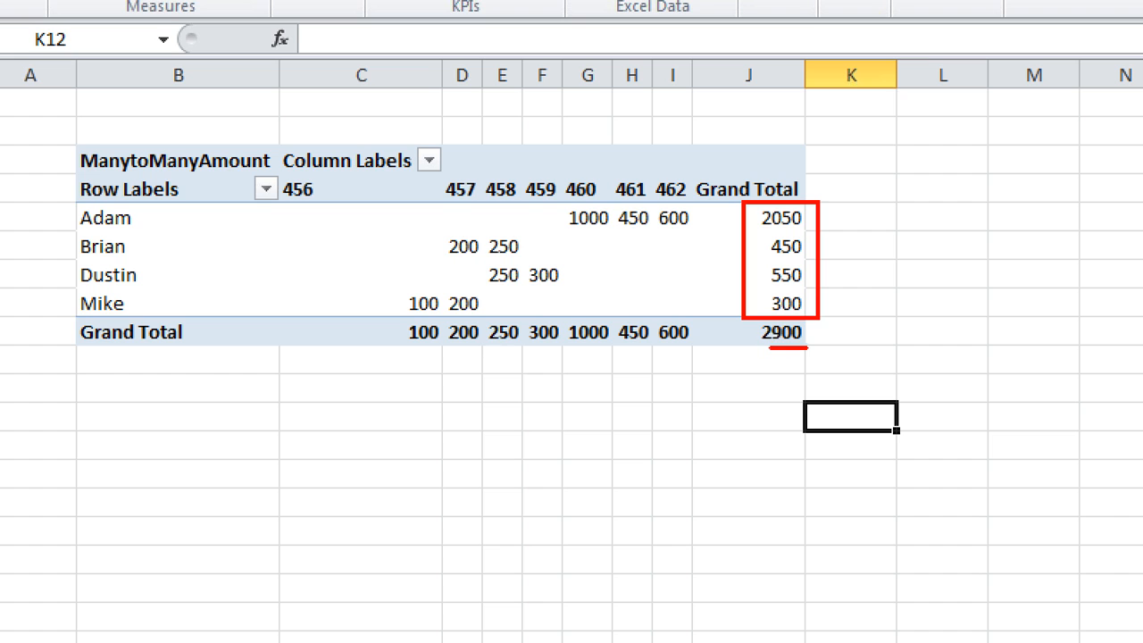
{"action": "mouse_move", "coordinate": [871, 350]}
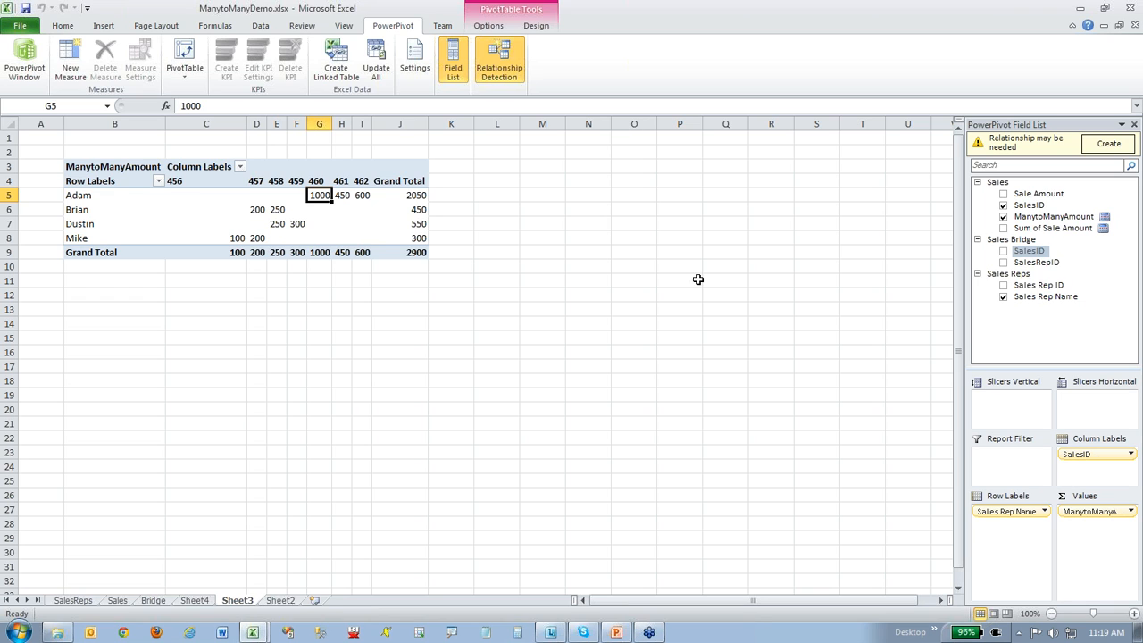
{"action": "left_click", "coordinate": [399, 223]}
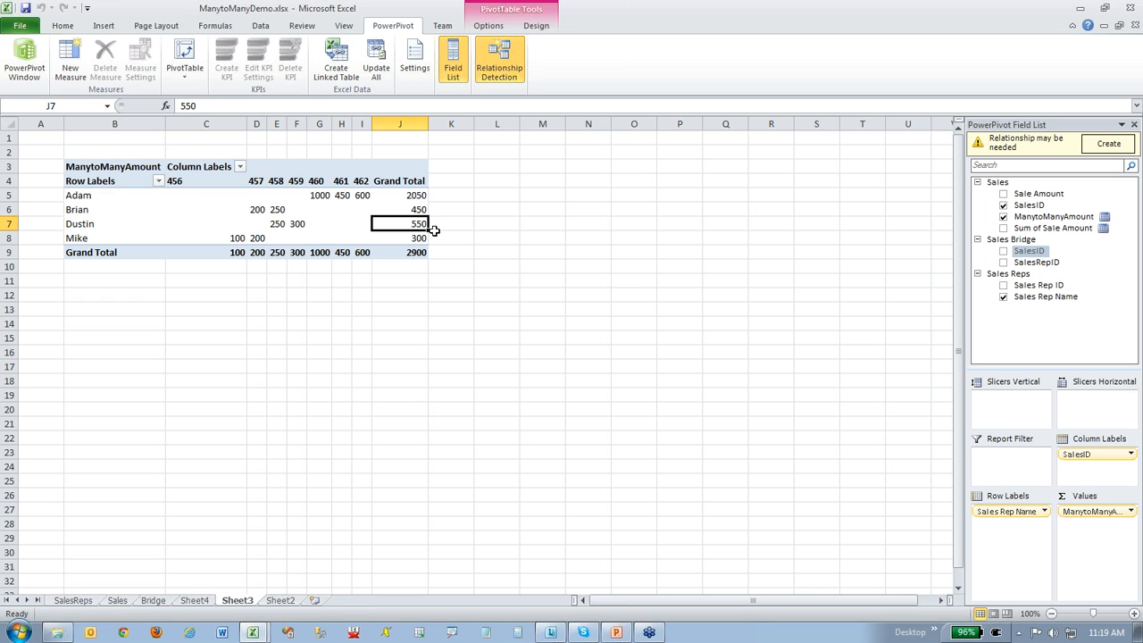
{"action": "mouse_move", "coordinate": [856, 429]}
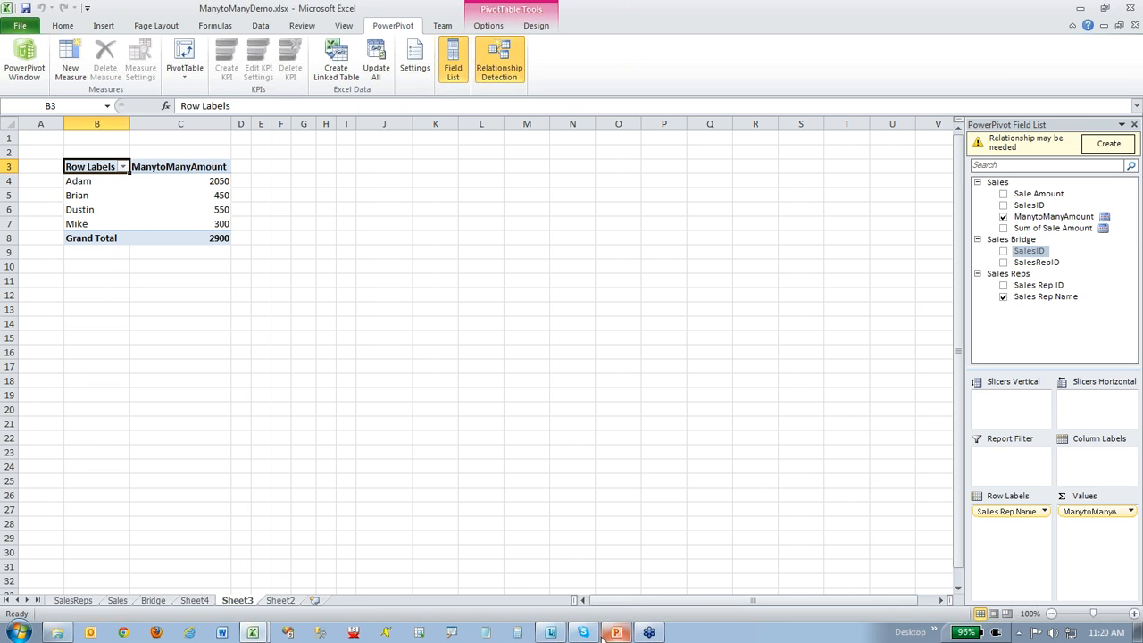
{"action": "mouse_move", "coordinate": [617, 631]}
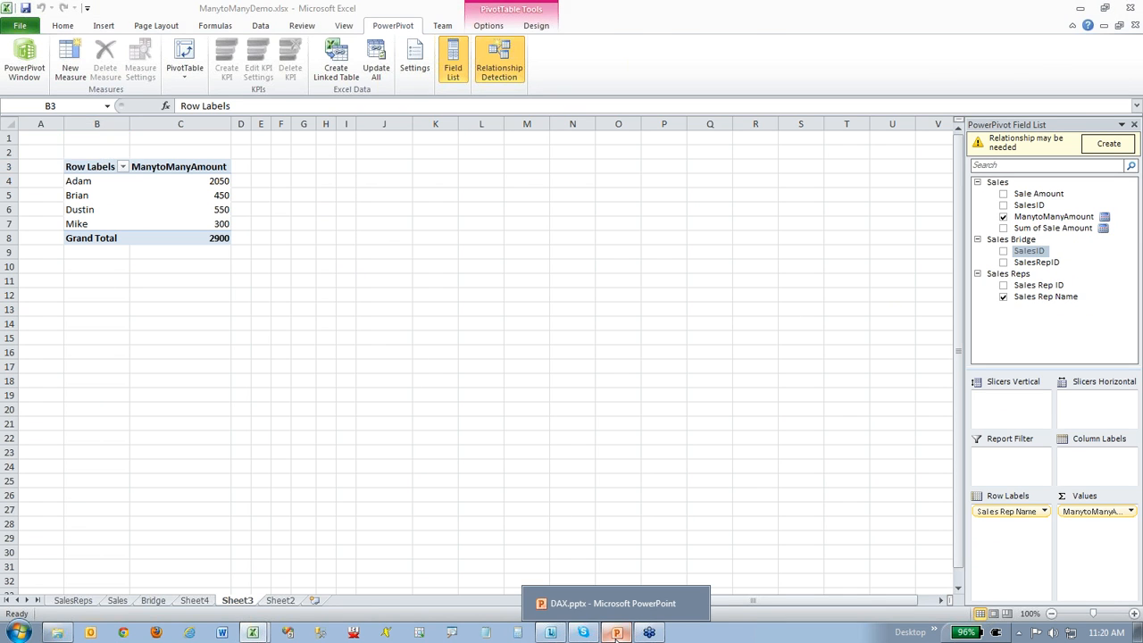
{"action": "left_click", "coordinate": [617, 632]}
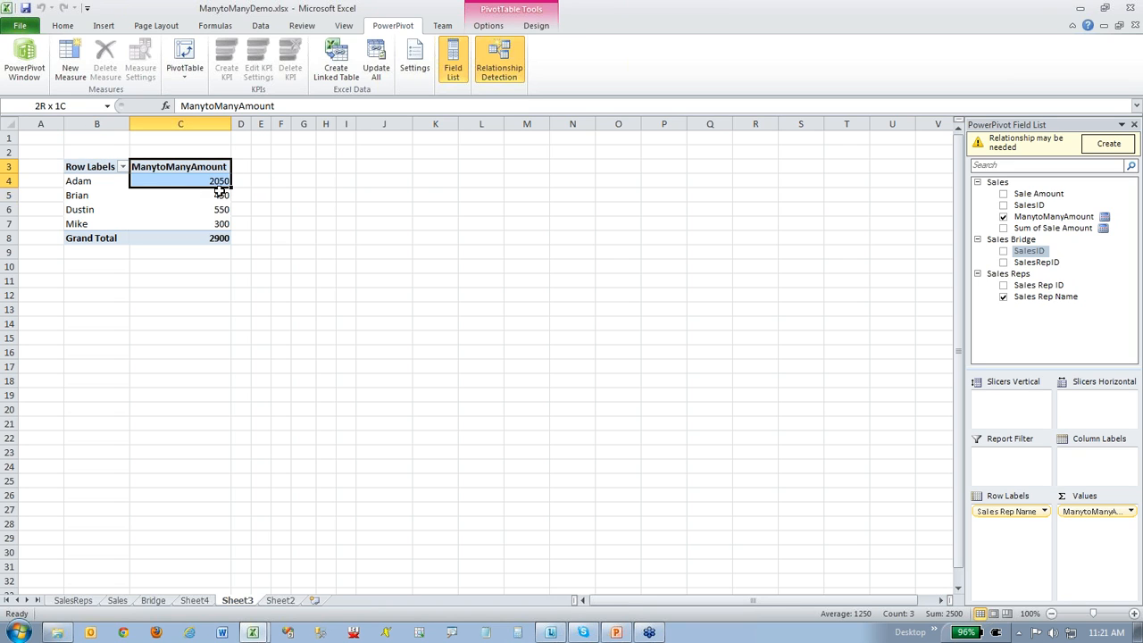
Step: Close the ManytoManyDemo workbook without saving
{"action": "left_click", "coordinate": [179, 166]}
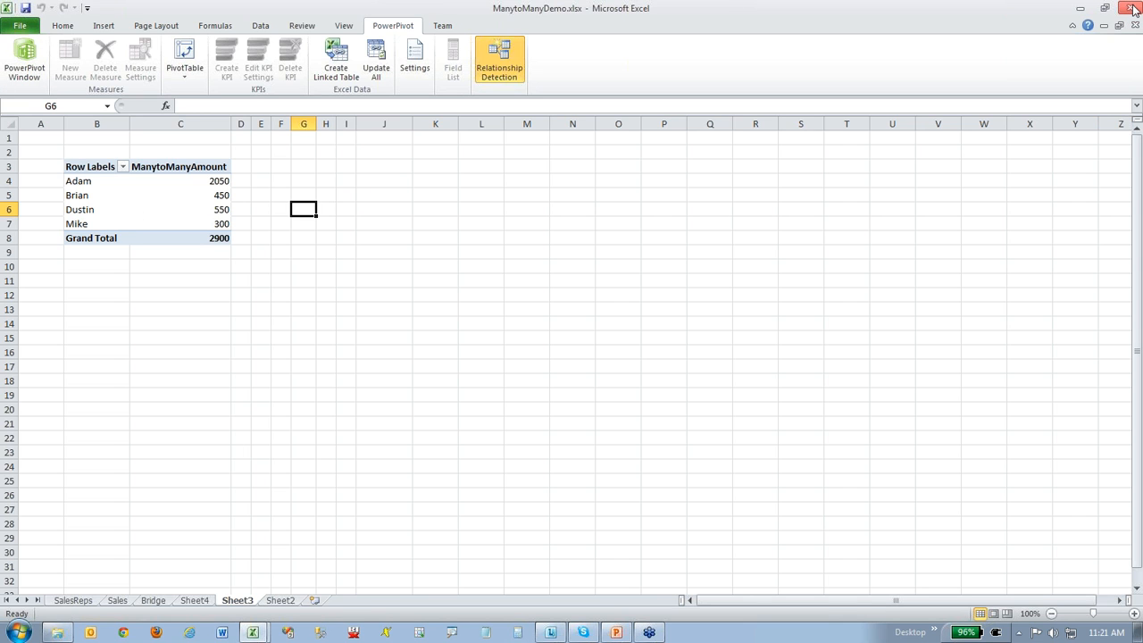
{"action": "left_click", "coordinate": [1130, 8]}
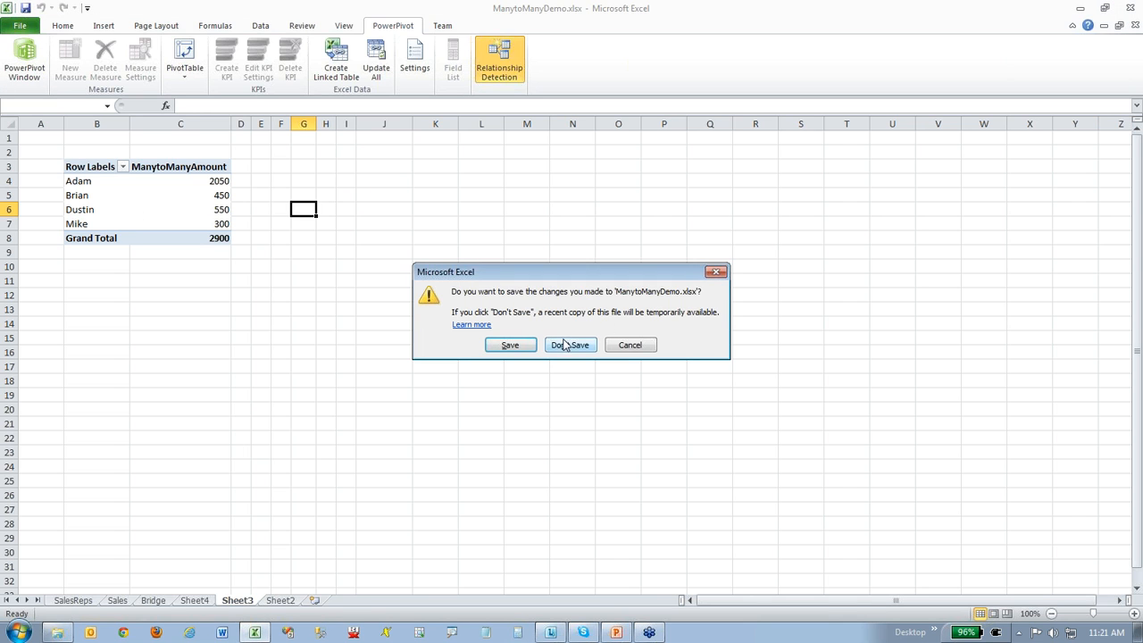
{"action": "left_click", "coordinate": [570, 345]}
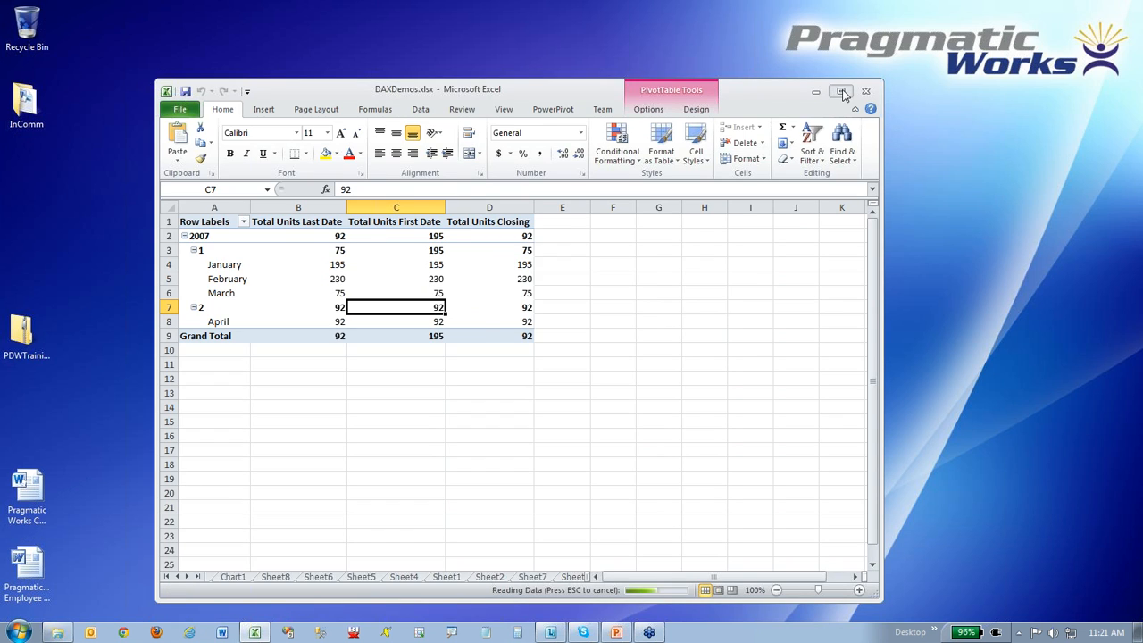
Step: Maximize the DAXDemos workbook and show its PowerPivot tab
{"action": "left_click", "coordinate": [840, 90]}
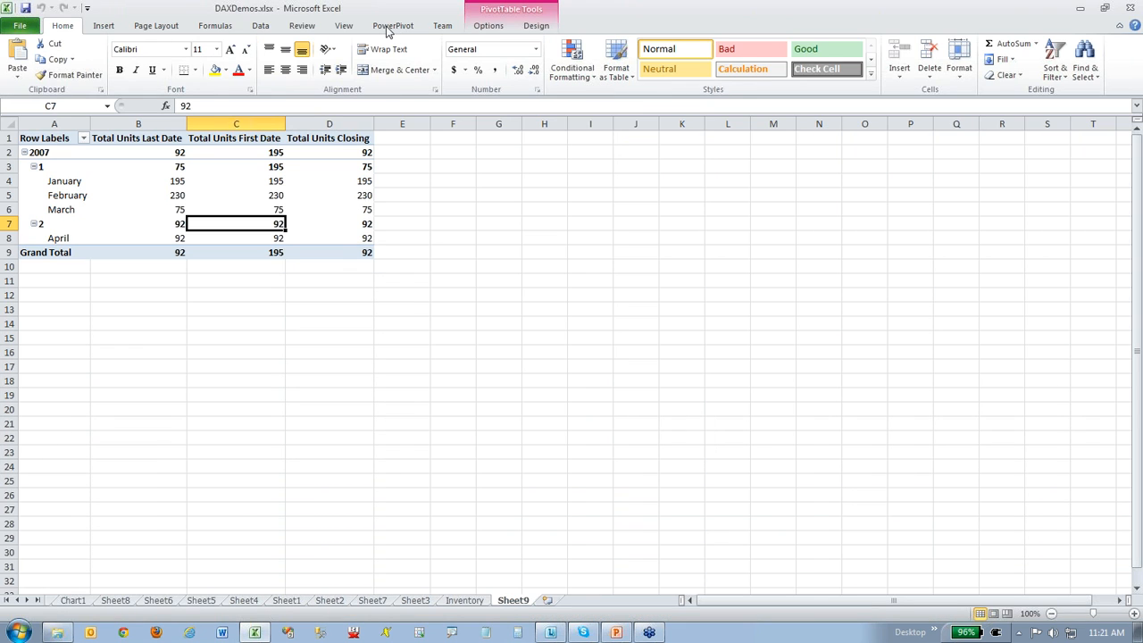
{"action": "left_click", "coordinate": [391, 25]}
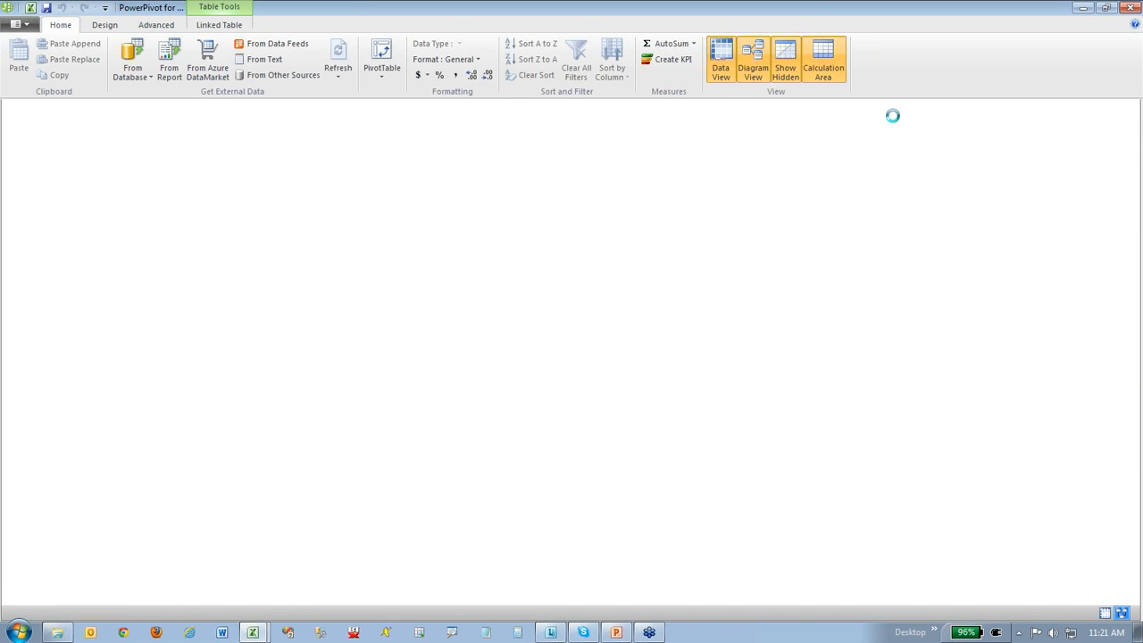
Step: In Diagram View, inspect the ResellerSales–Date ShipDateKey and DueDateKey relationships without changes
{"action": "left_click", "coordinate": [753, 58]}
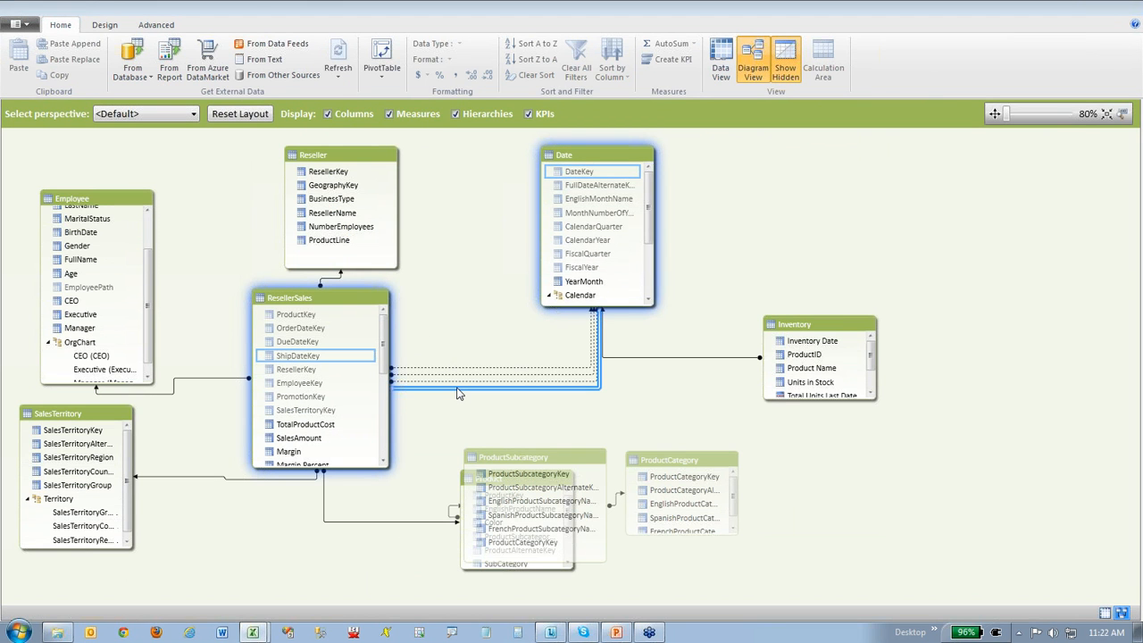
{"action": "double_click", "coordinate": [459, 380]}
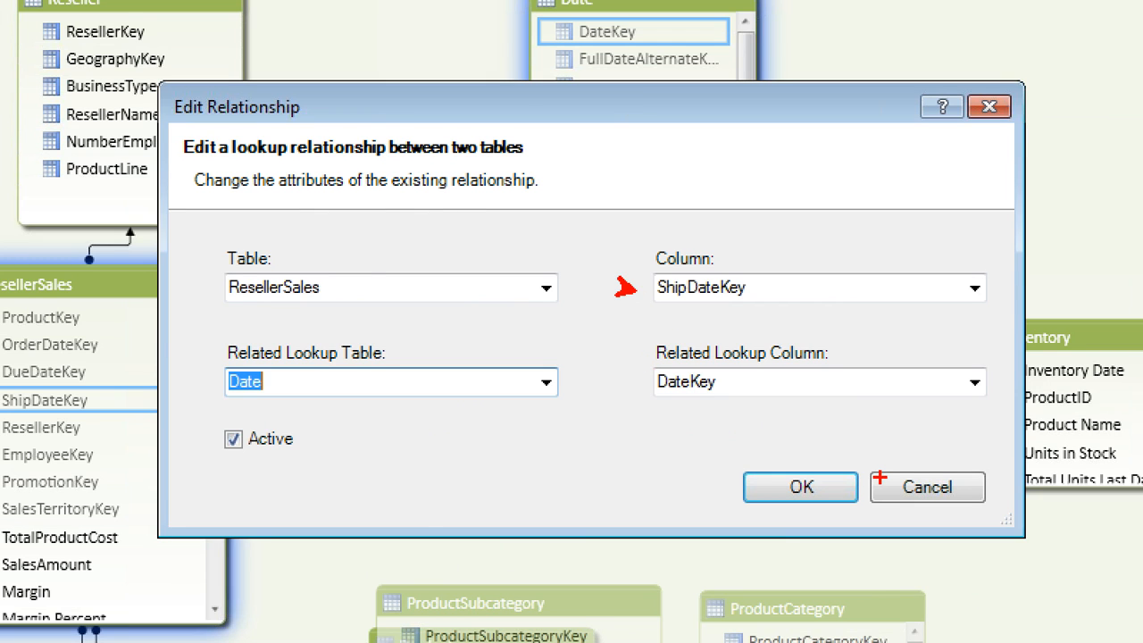
{"action": "left_click", "coordinate": [800, 486]}
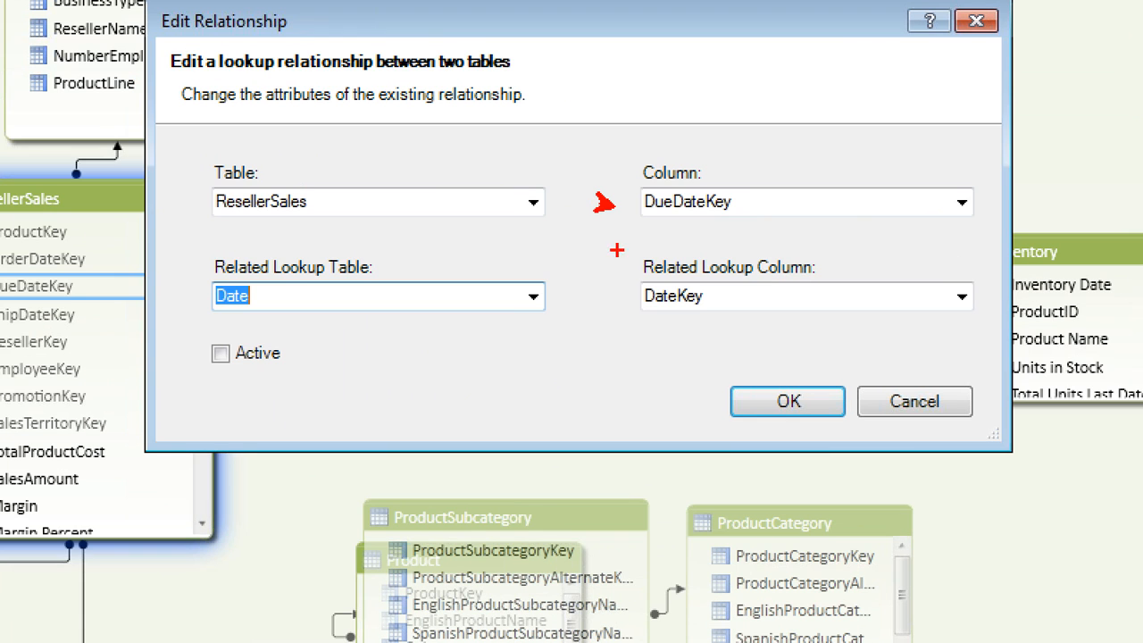
{"action": "mouse_move", "coordinate": [607, 282]}
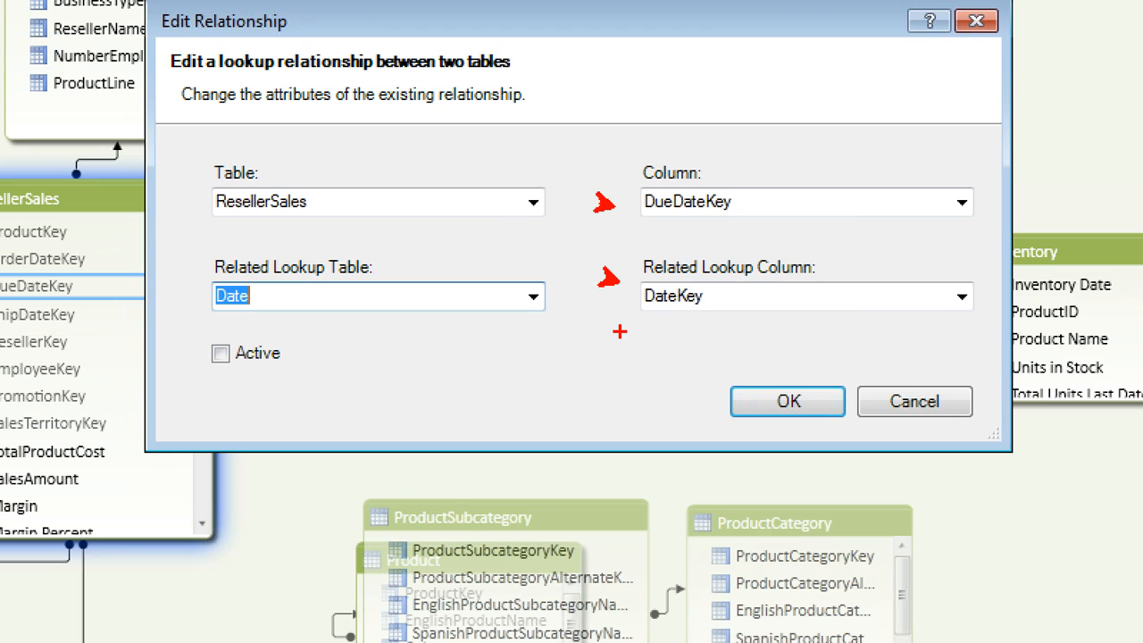
{"action": "left_click", "coordinate": [787, 401]}
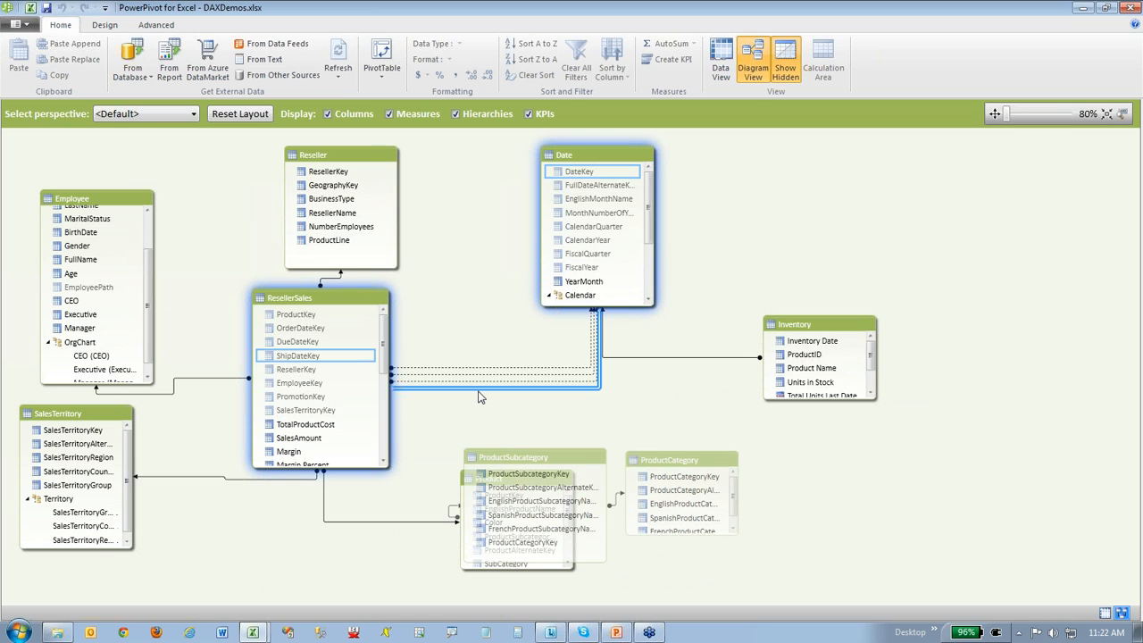
{"action": "double_click", "coordinate": [477, 360]}
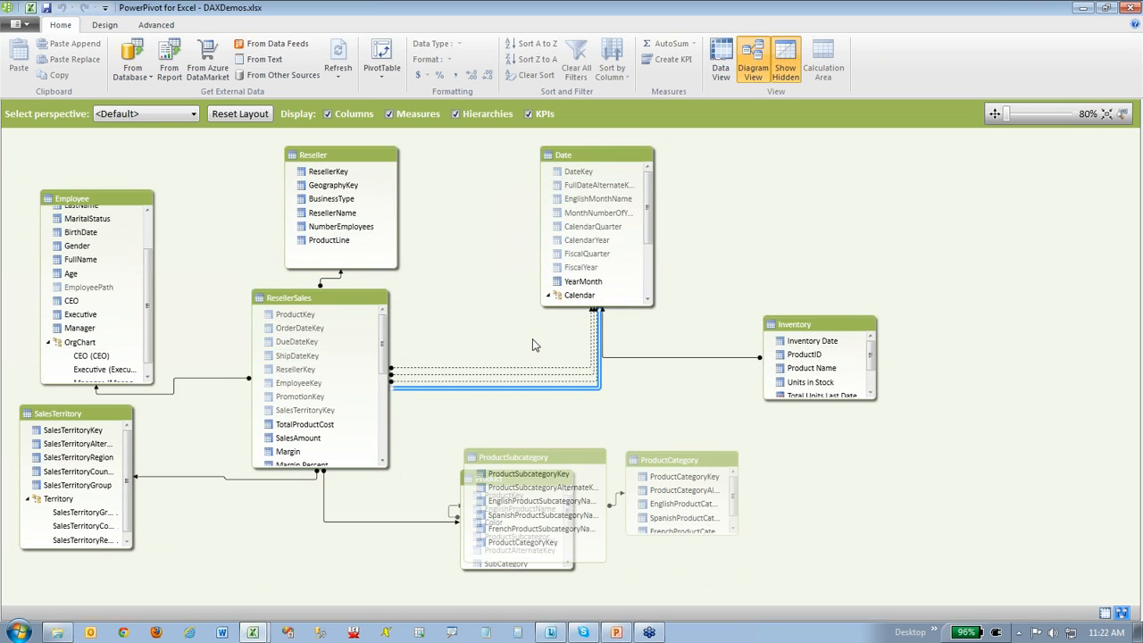
{"action": "left_click", "coordinate": [327, 239]}
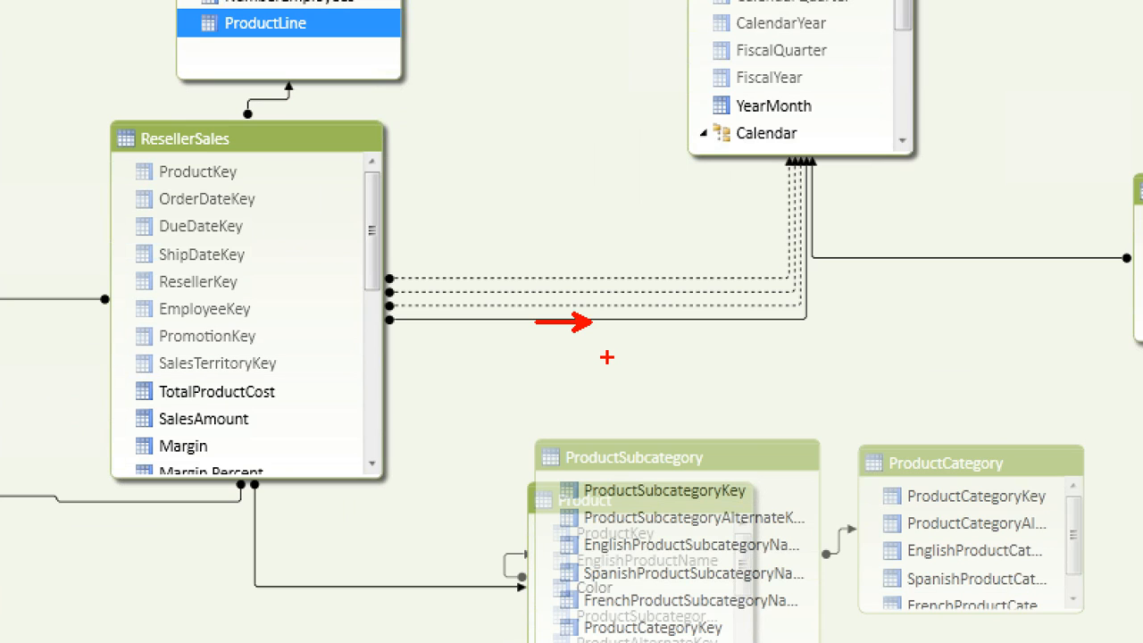
{"action": "mouse_move", "coordinate": [625, 299]}
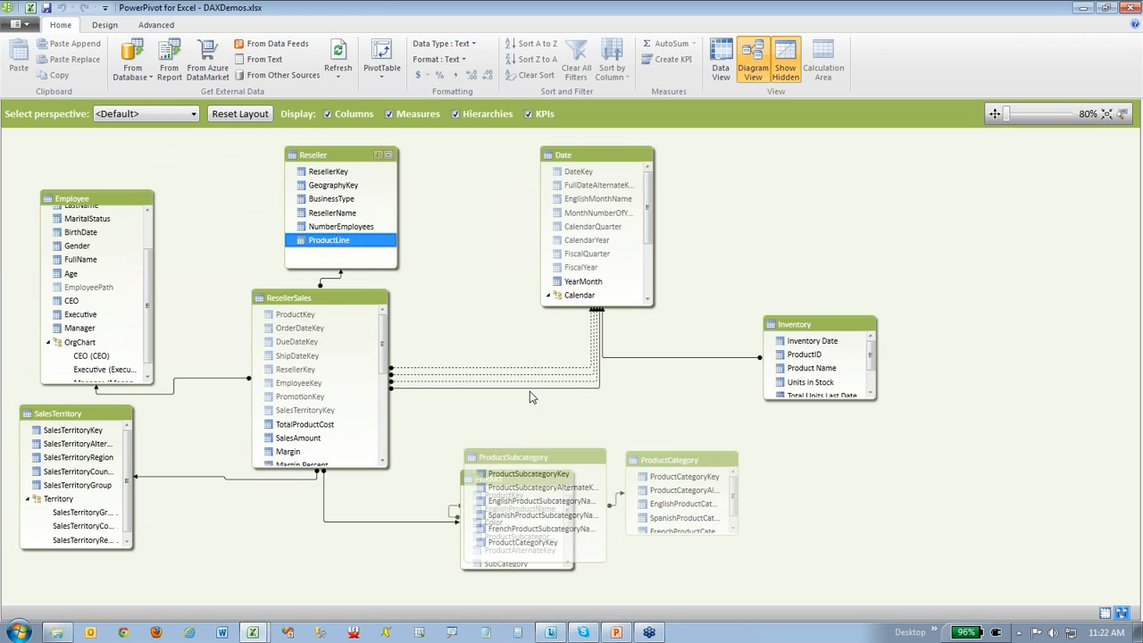
{"action": "left_click", "coordinate": [297, 355]}
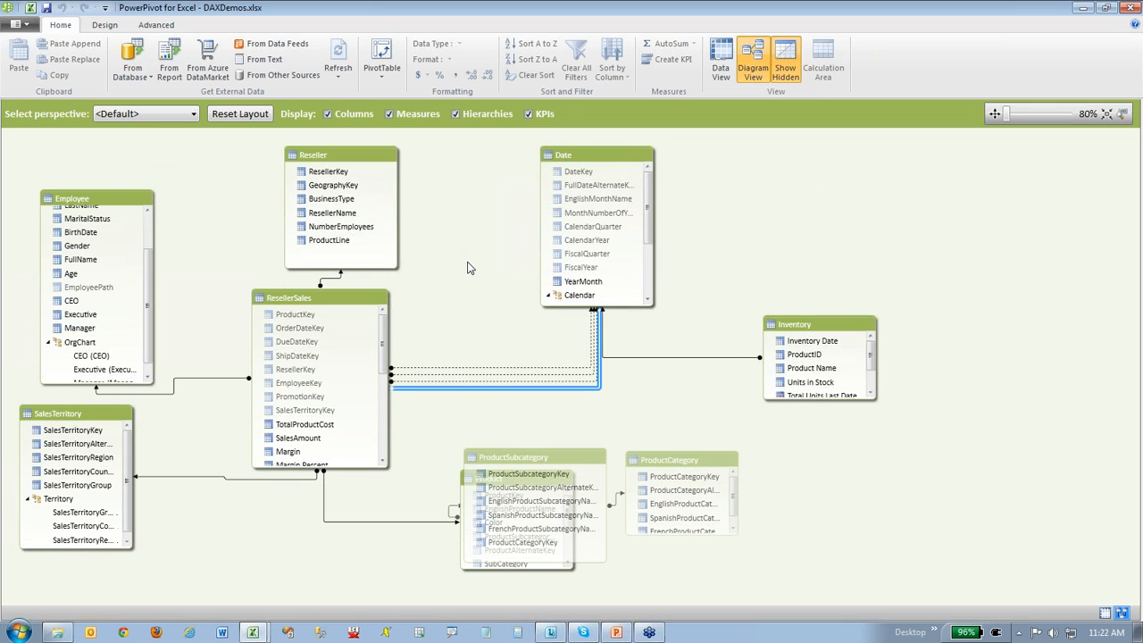
{"action": "mouse_move", "coordinate": [488, 247]}
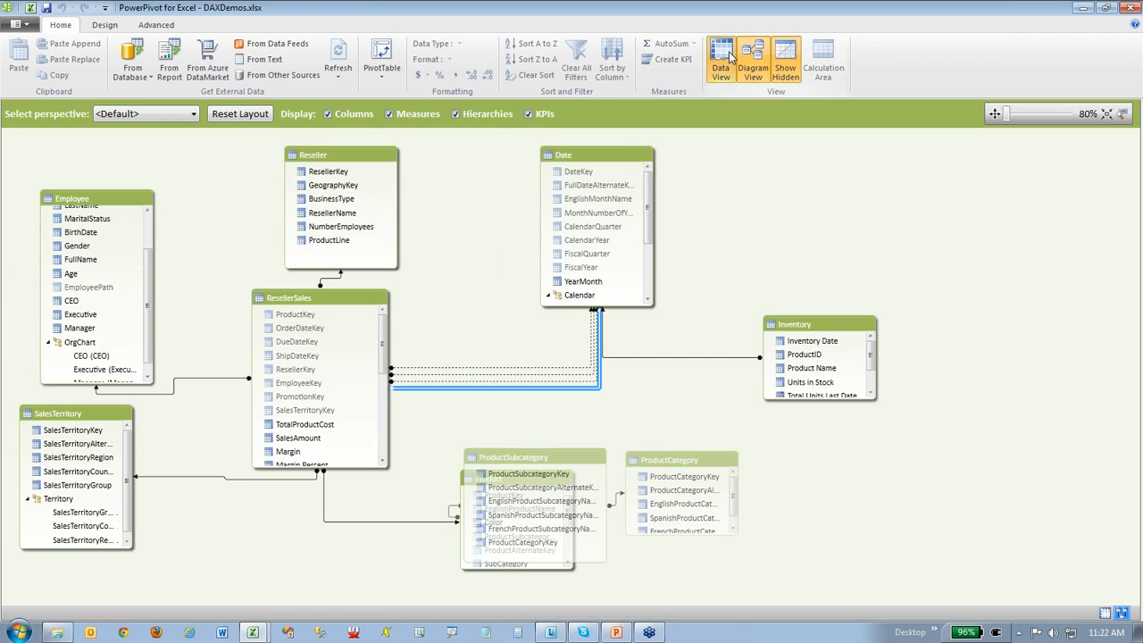
{"action": "left_click", "coordinate": [720, 56]}
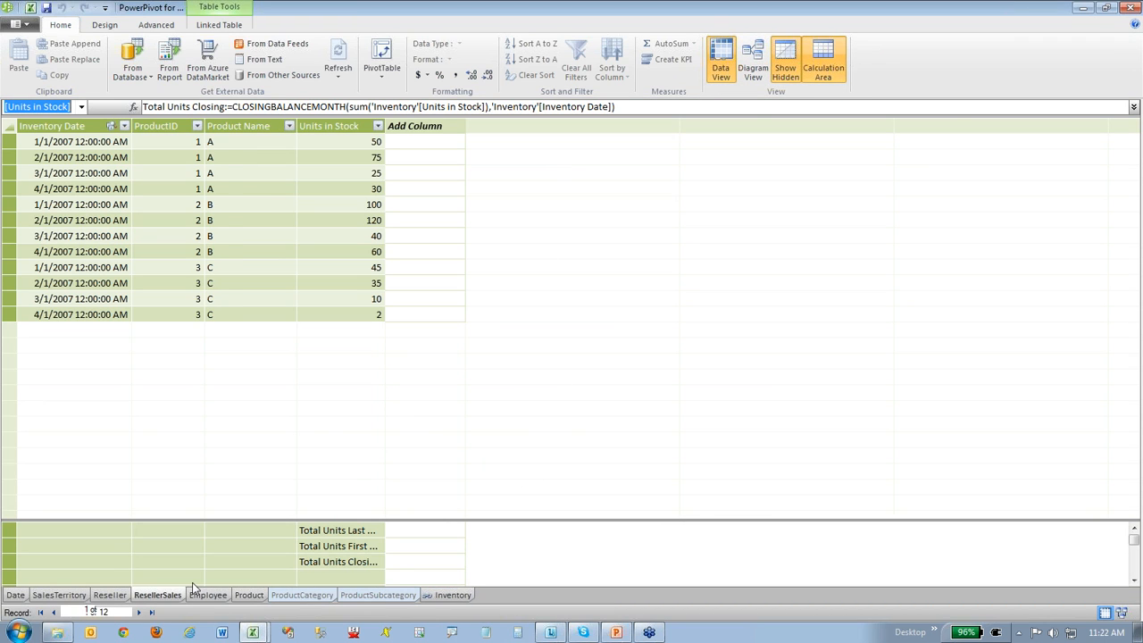
Step: Show ResellerSales in data view and inspect the YTD Sales and YTD Sales by Due Date measures
{"action": "left_click", "coordinate": [158, 595]}
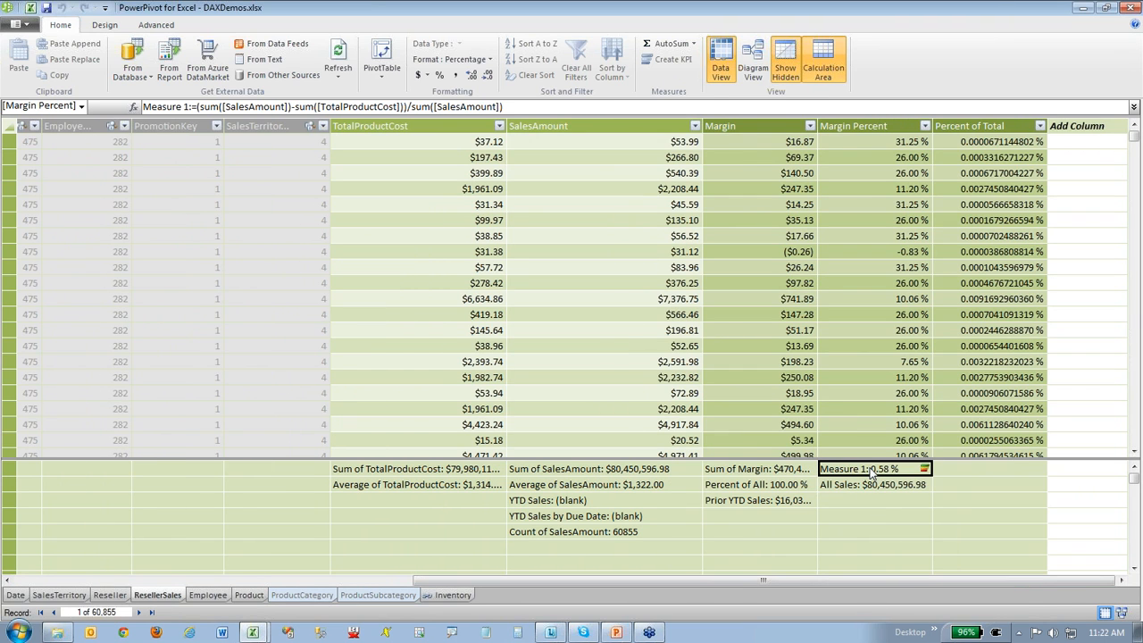
{"action": "left_click", "coordinate": [875, 484]}
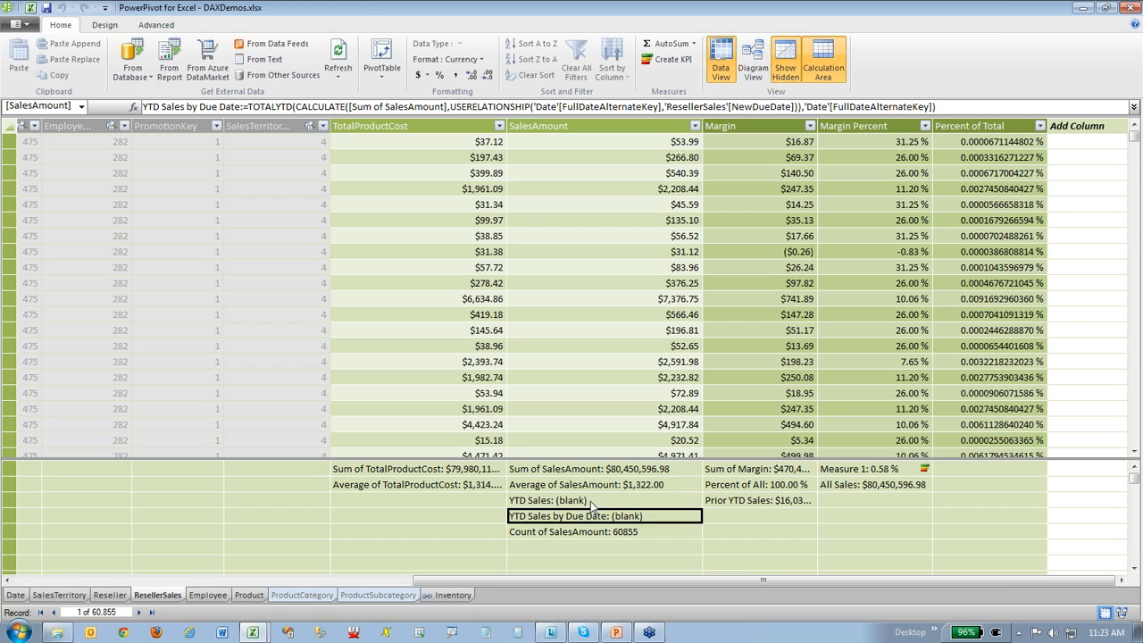
{"action": "left_click", "coordinate": [563, 516]}
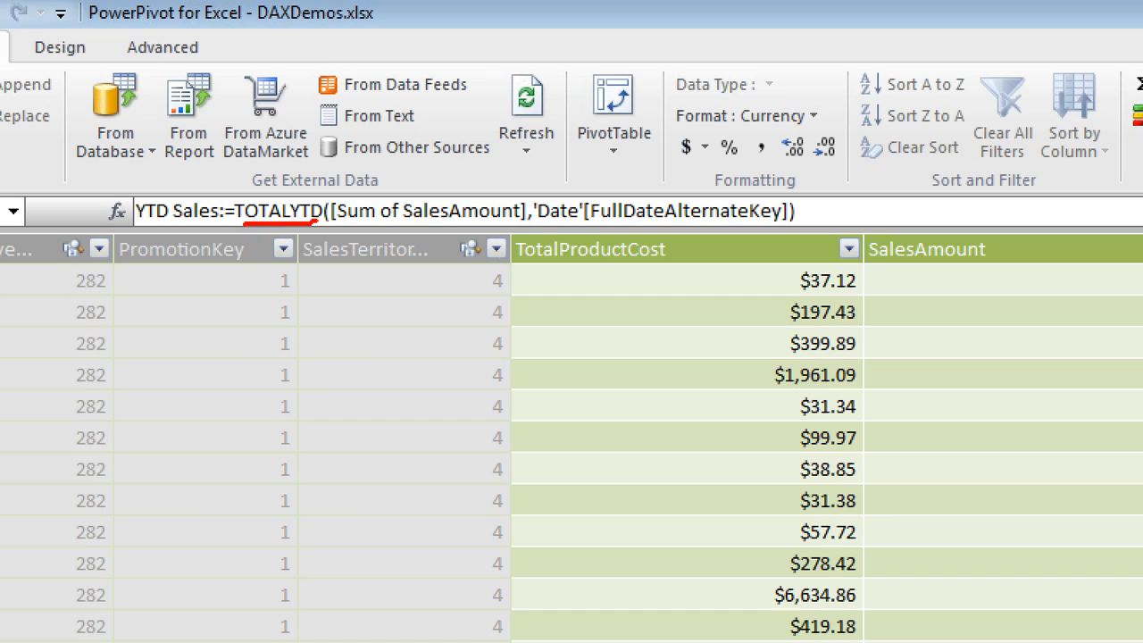
{"action": "mouse_move", "coordinate": [370, 236]}
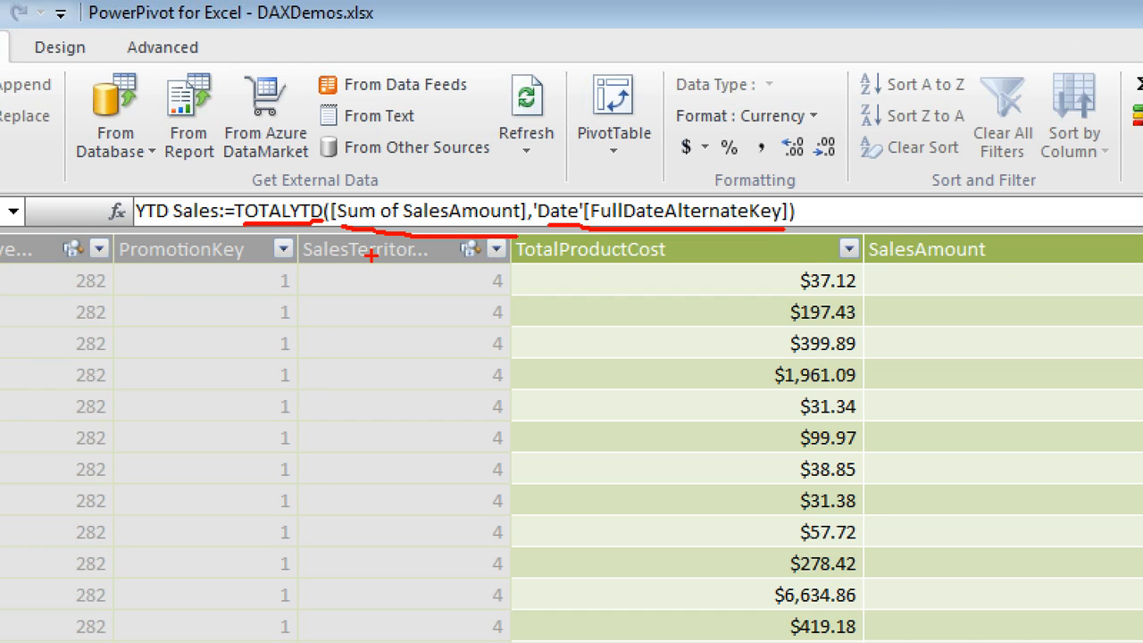
{"action": "mouse_move", "coordinate": [434, 249]}
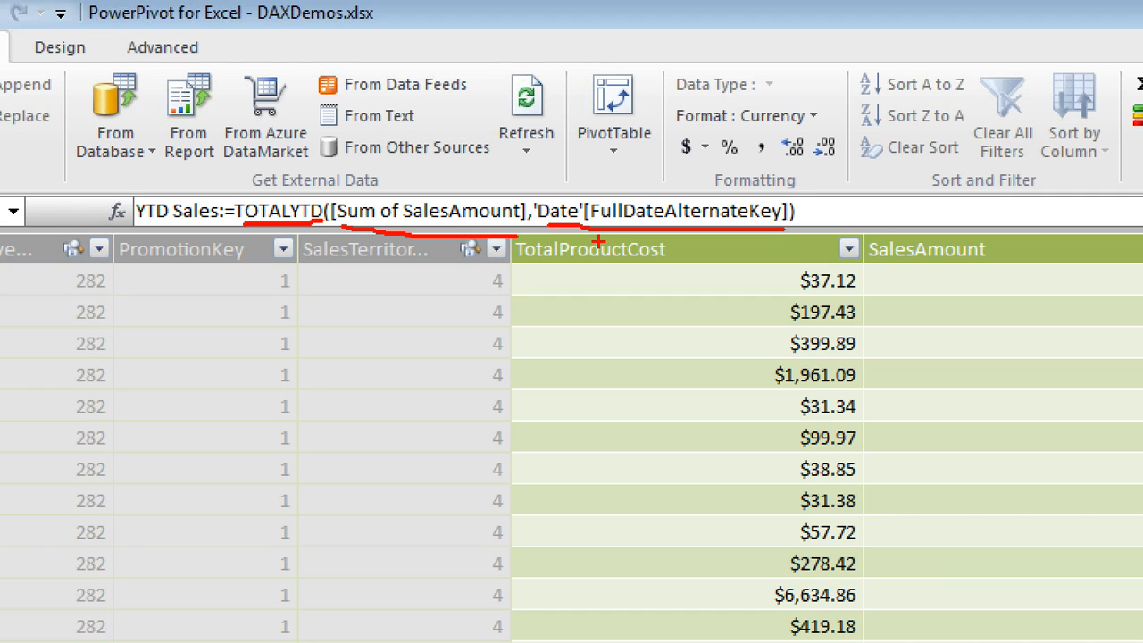
{"action": "mouse_move", "coordinate": [561, 269]}
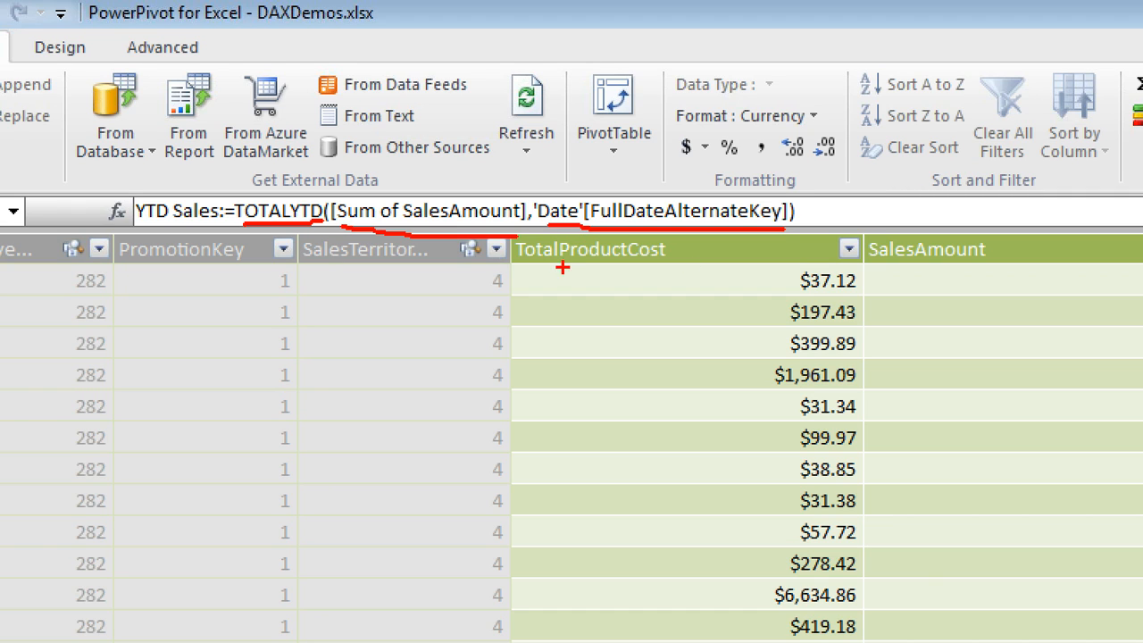
{"action": "mouse_move", "coordinate": [510, 185]}
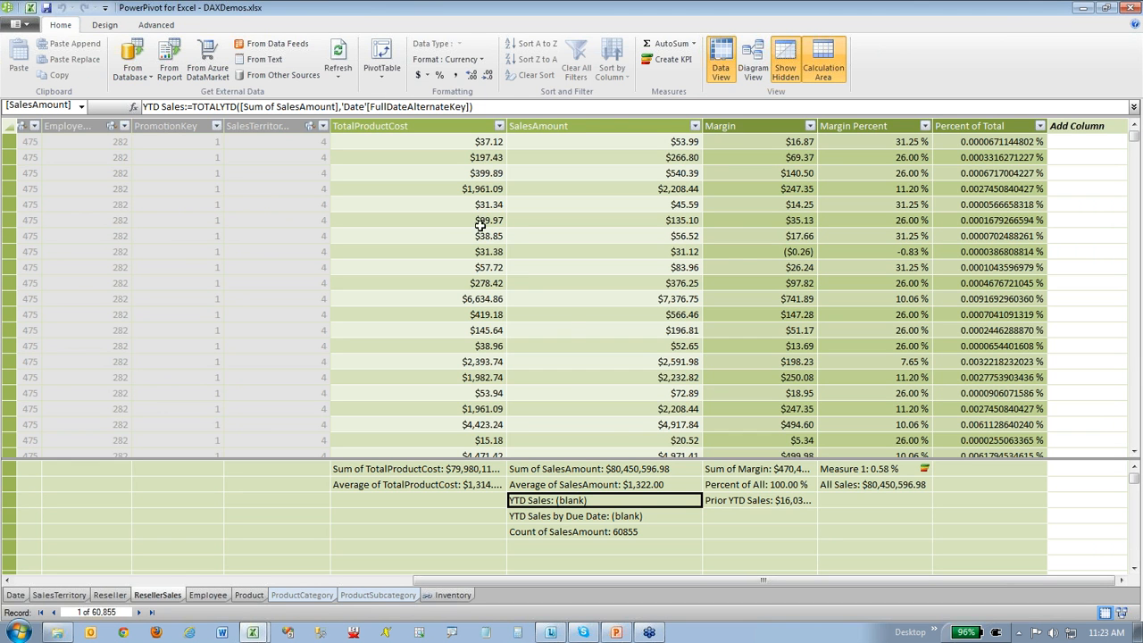
{"action": "left_click", "coordinate": [571, 516]}
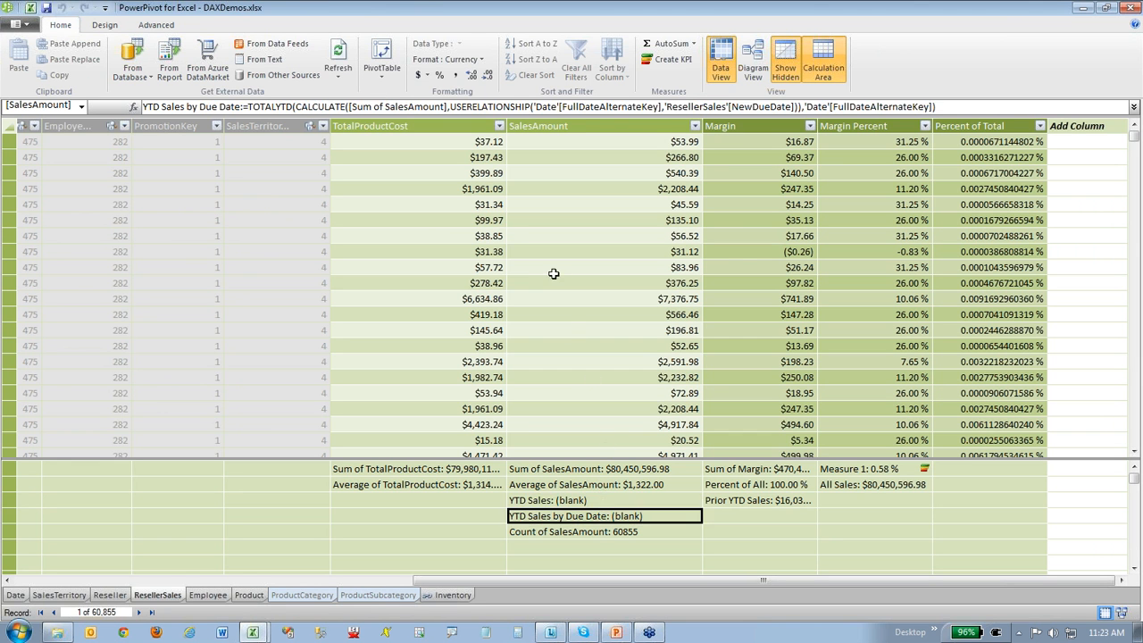
{"action": "mouse_move", "coordinate": [479, 157]}
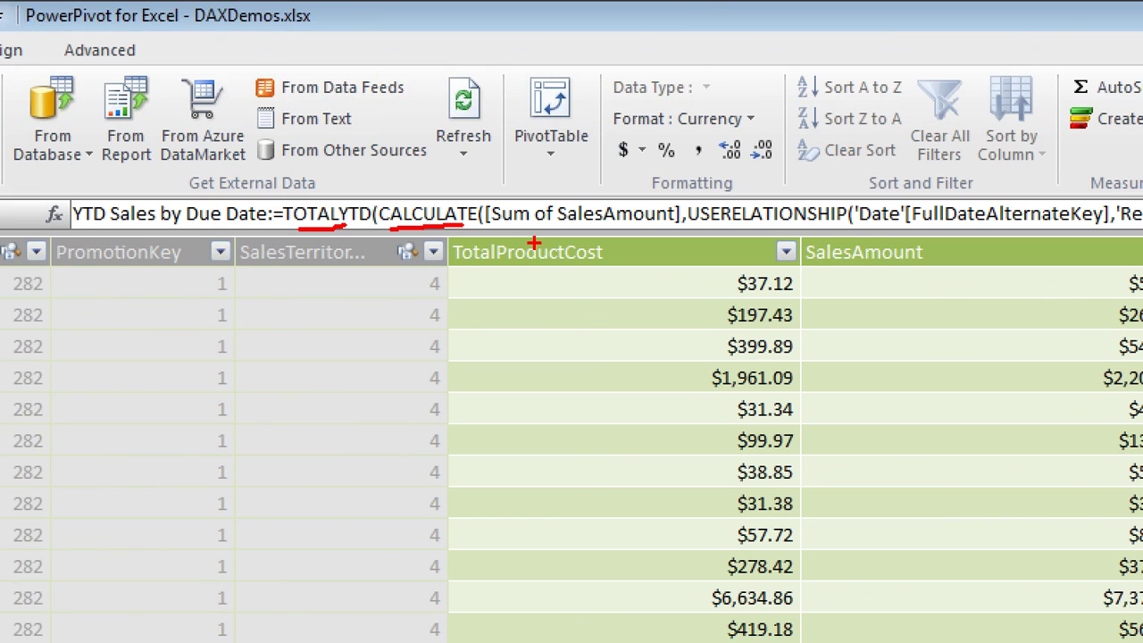
{"action": "mouse_move", "coordinate": [523, 238]}
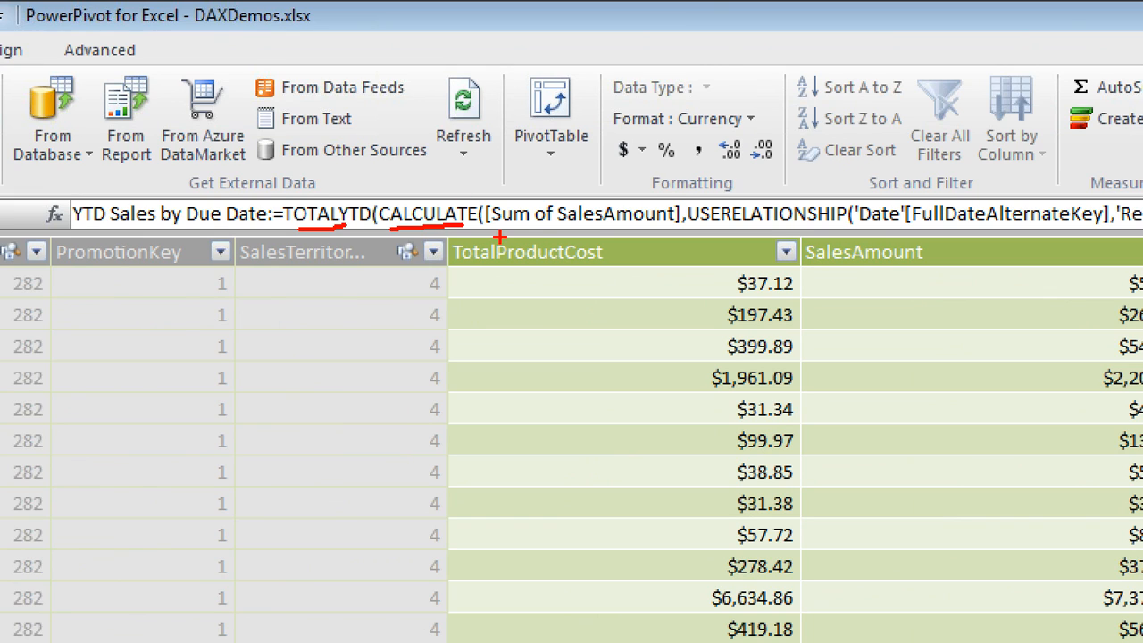